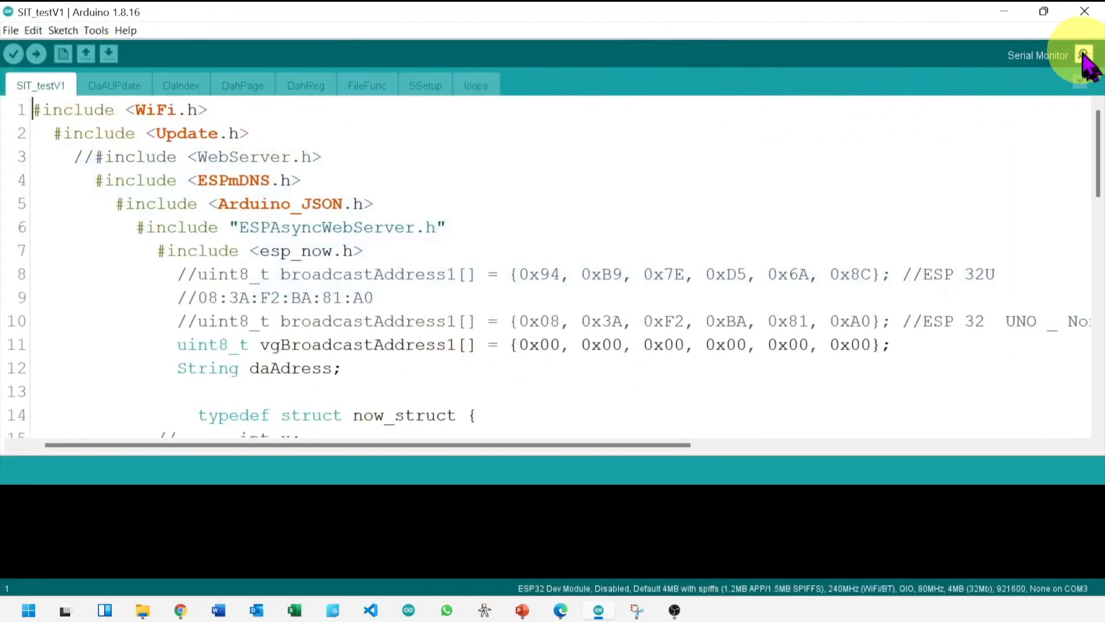
Show the ESP32 serial output with its boot log, IP 192.168.4.1 and streamed readings
click(1085, 54)
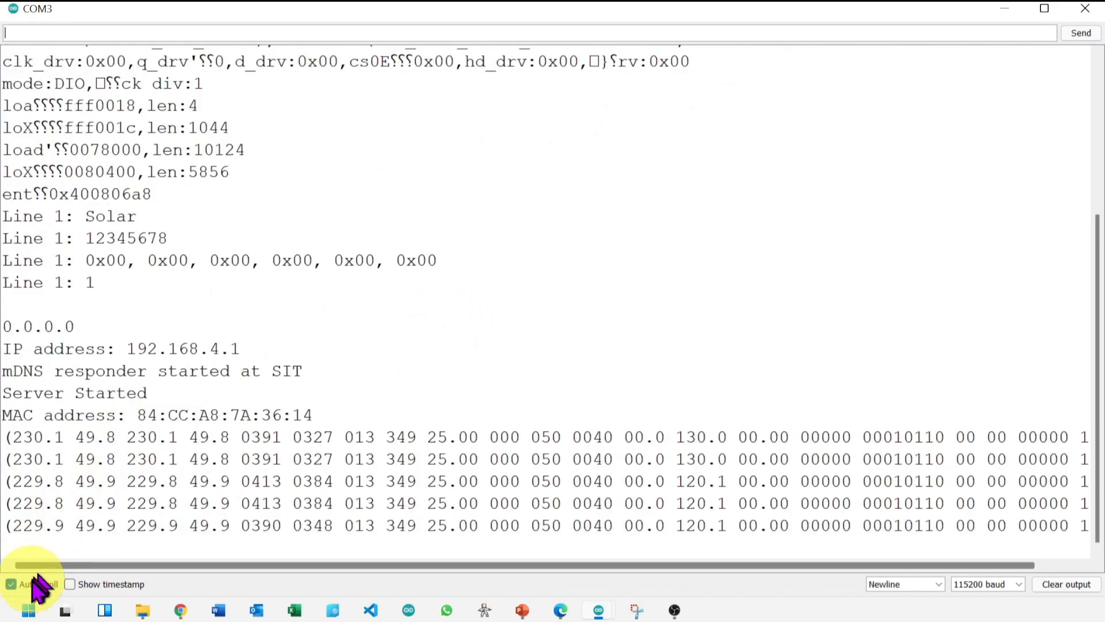
Turn off Autoscroll so the IP 192.168.4.1 and MAC 84:CC:A8:7A:36:14 stay readable
click(11, 584)
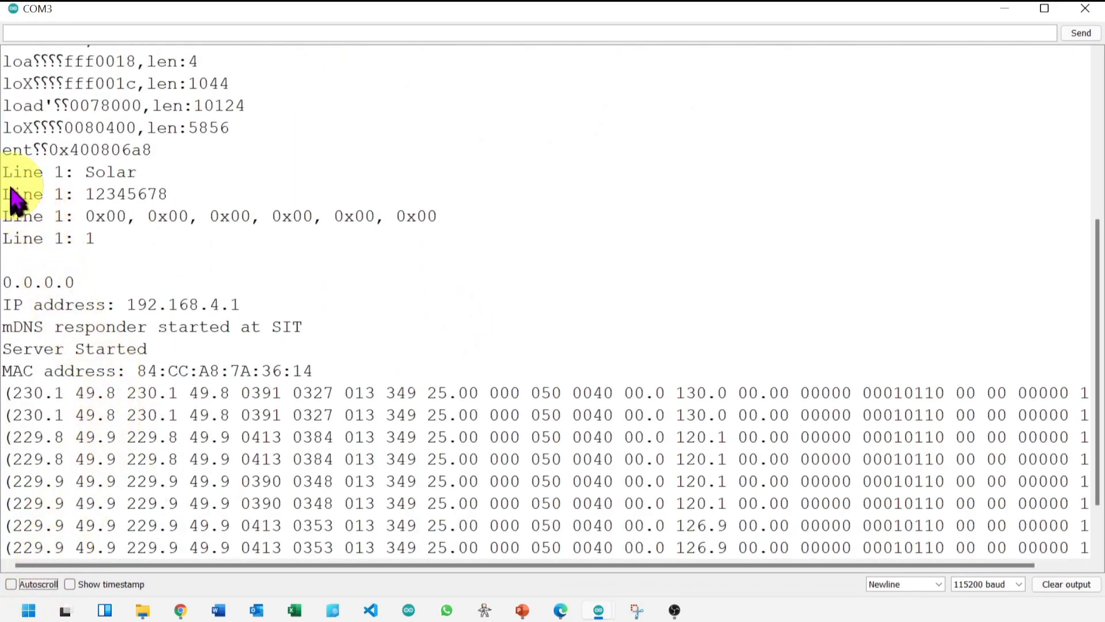
mouse_move(186, 190)
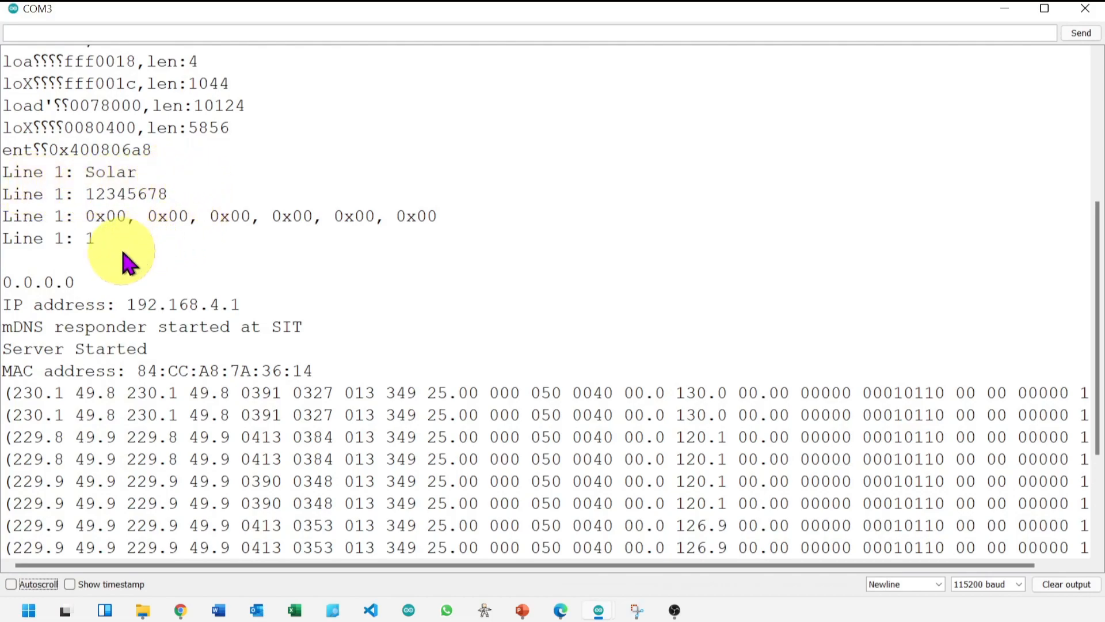
mouse_move(180, 328)
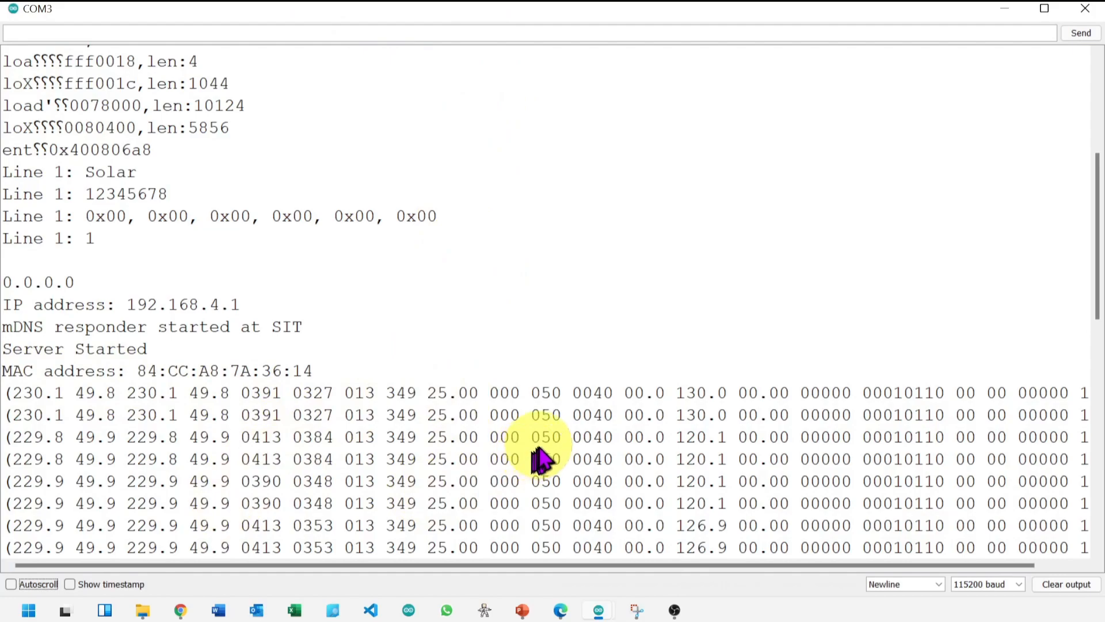
mouse_move(607, 426)
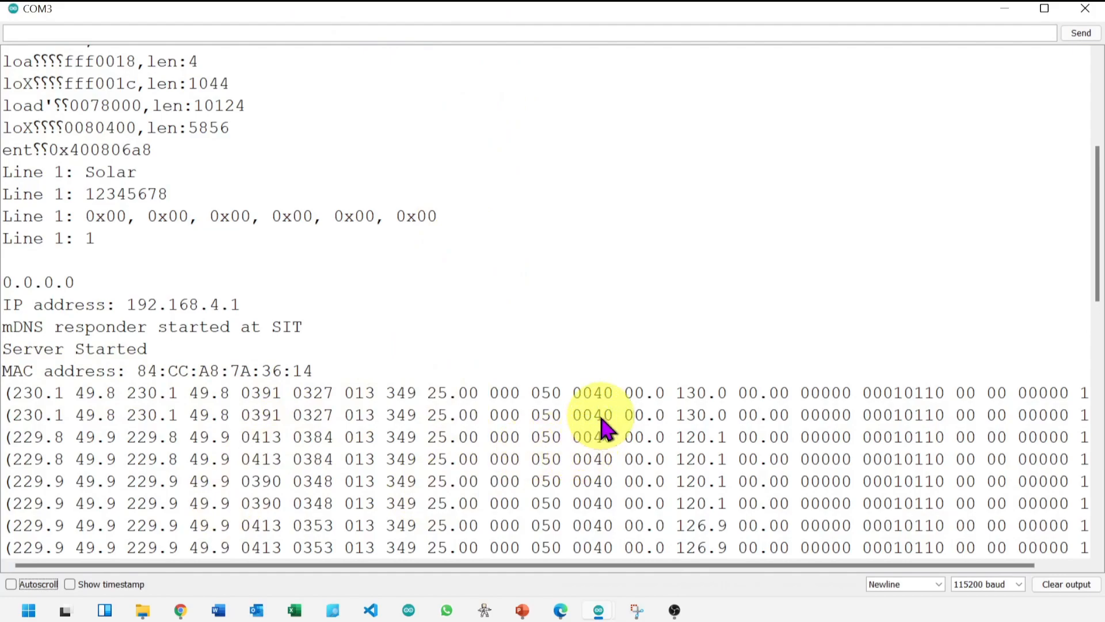
mouse_move(1025, 14)
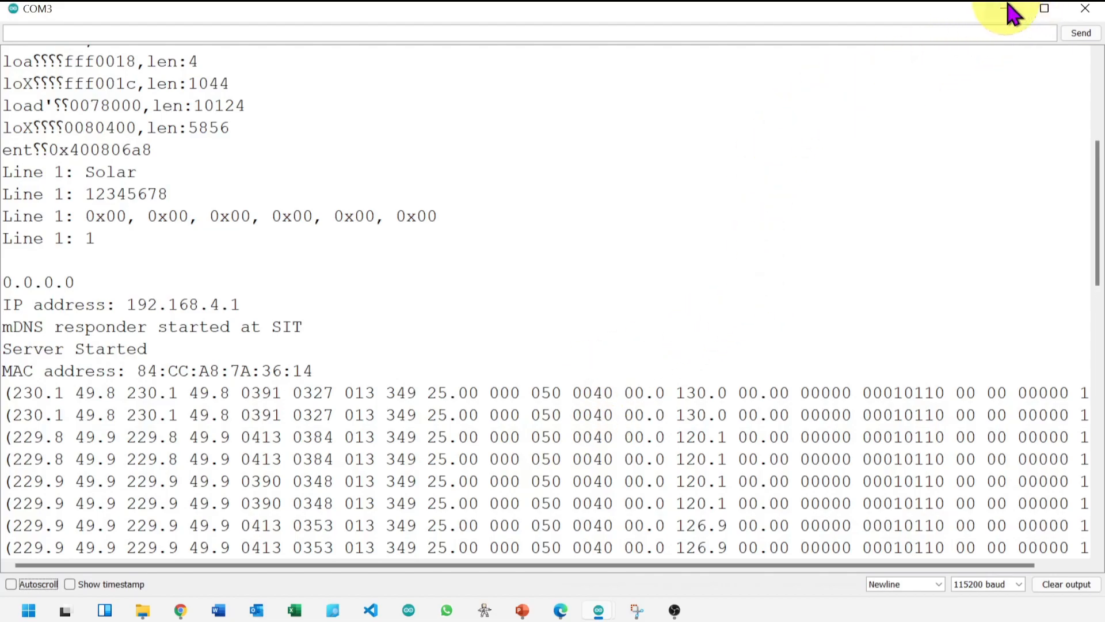
mouse_move(1004, 9)
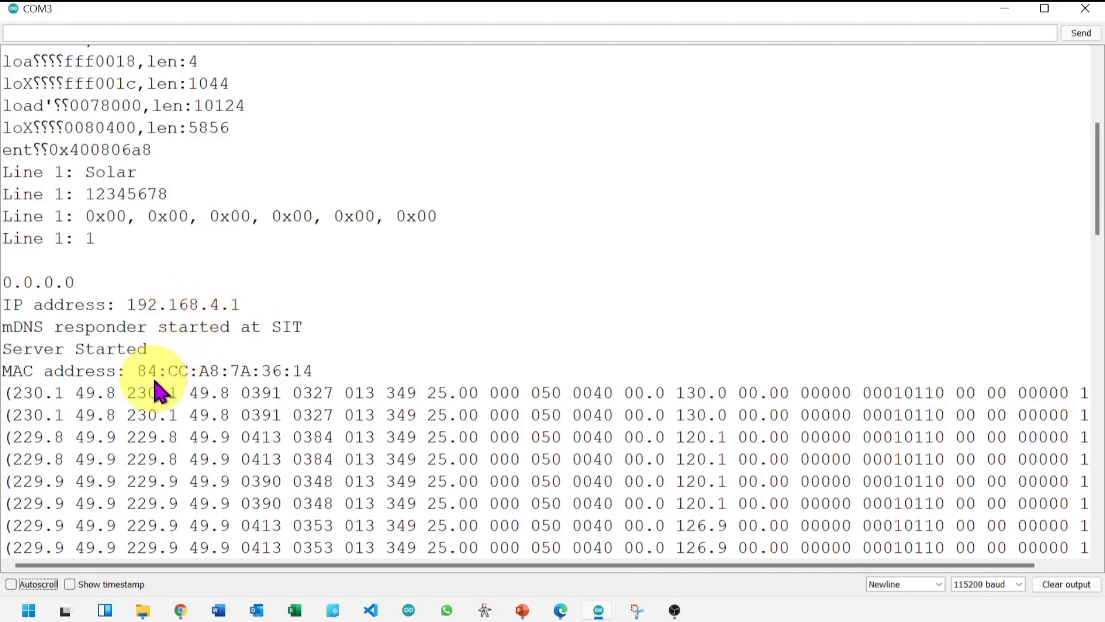
mouse_move(186, 398)
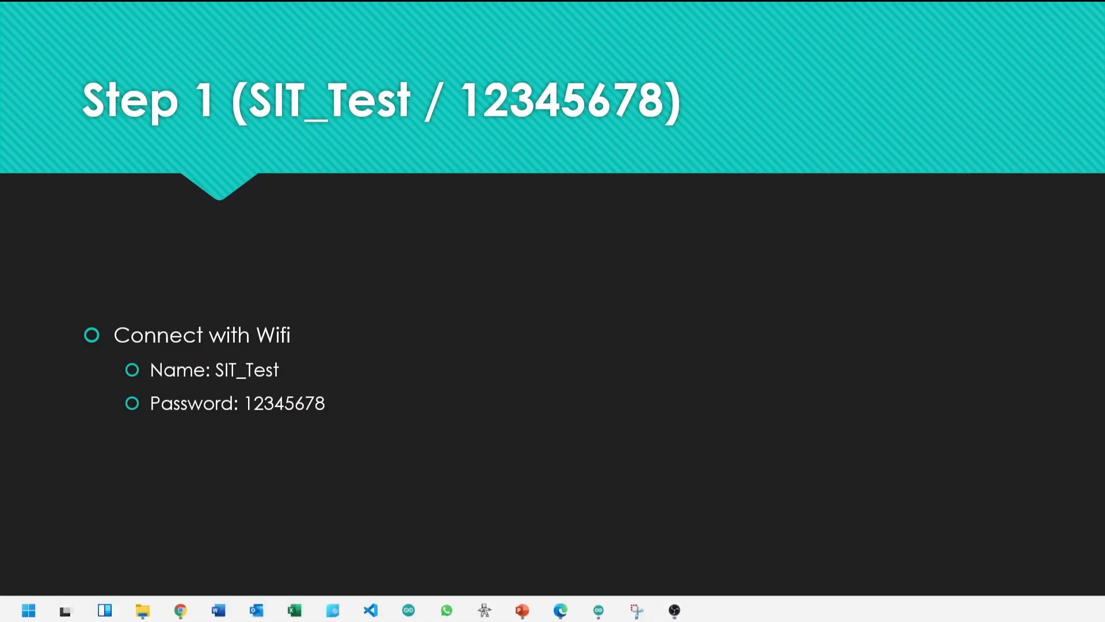
Reach the Wi-Fi page in Windows Settings and list the networks in range
click(711, 610)
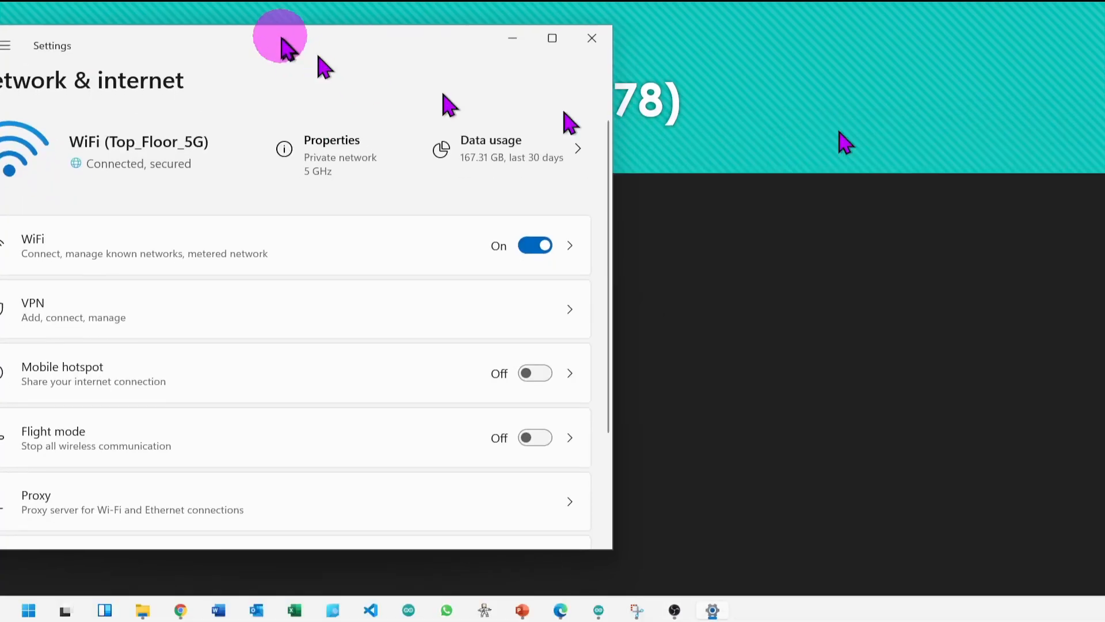
click(552, 38)
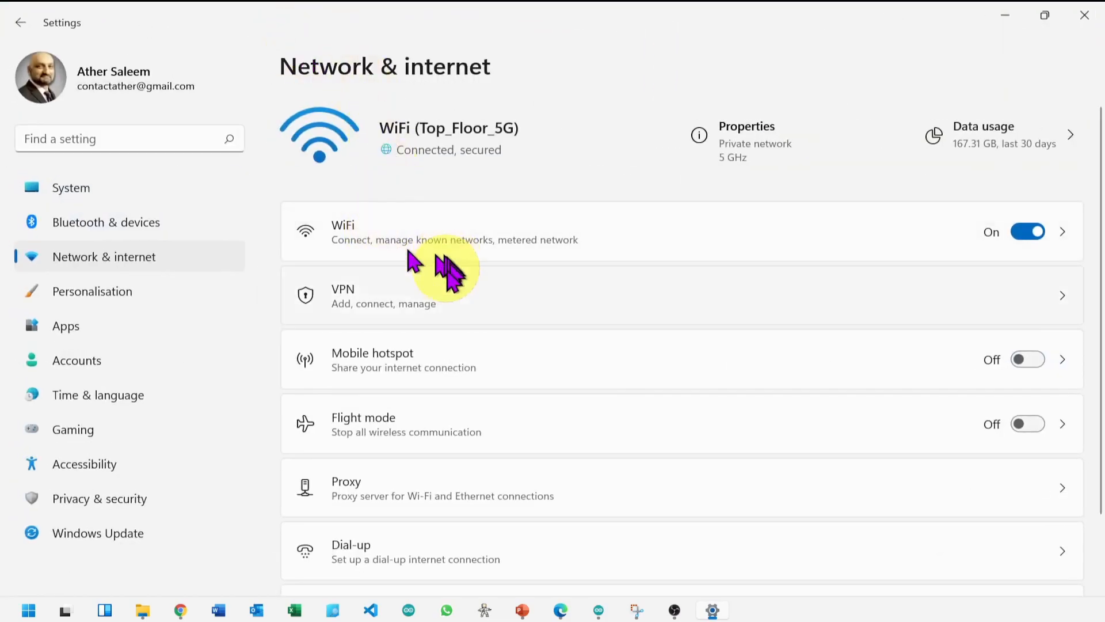
click(455, 232)
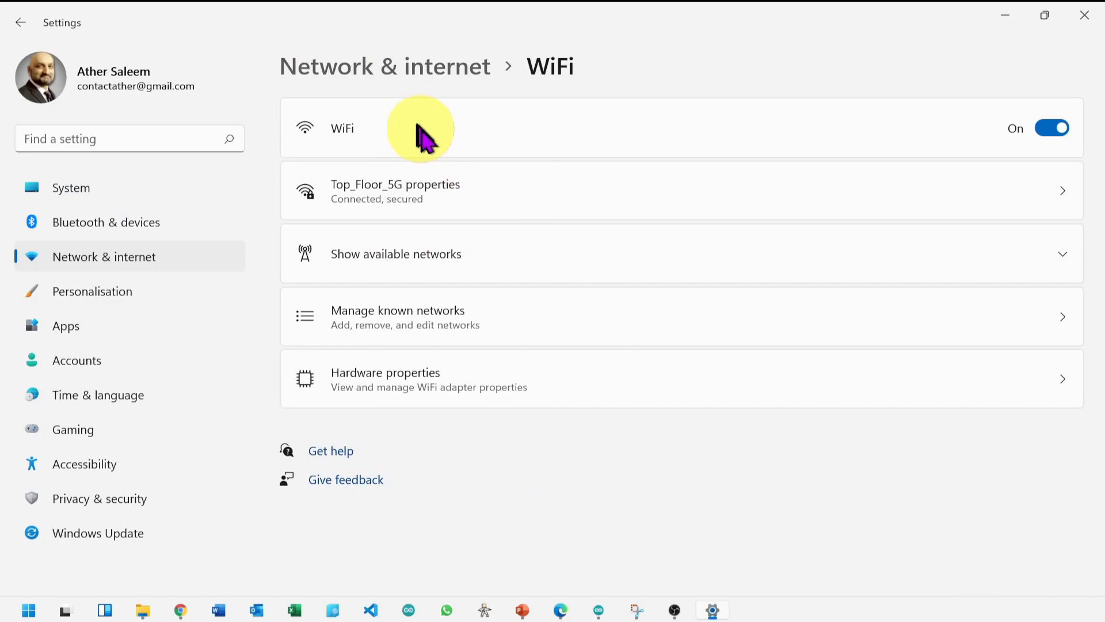
click(395, 254)
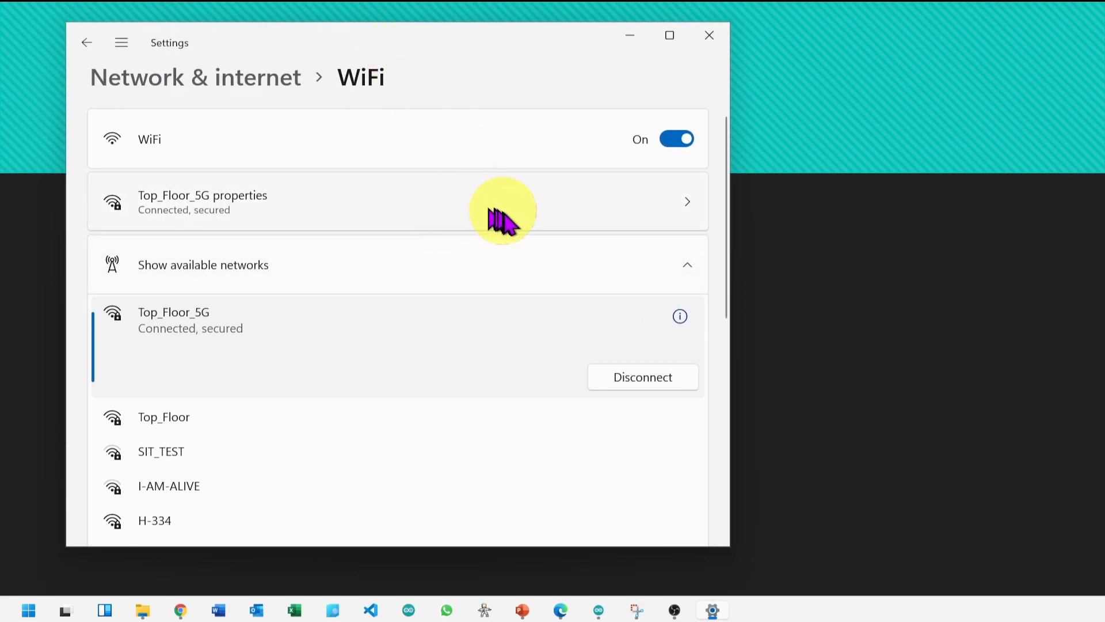
scroll(down, 3)
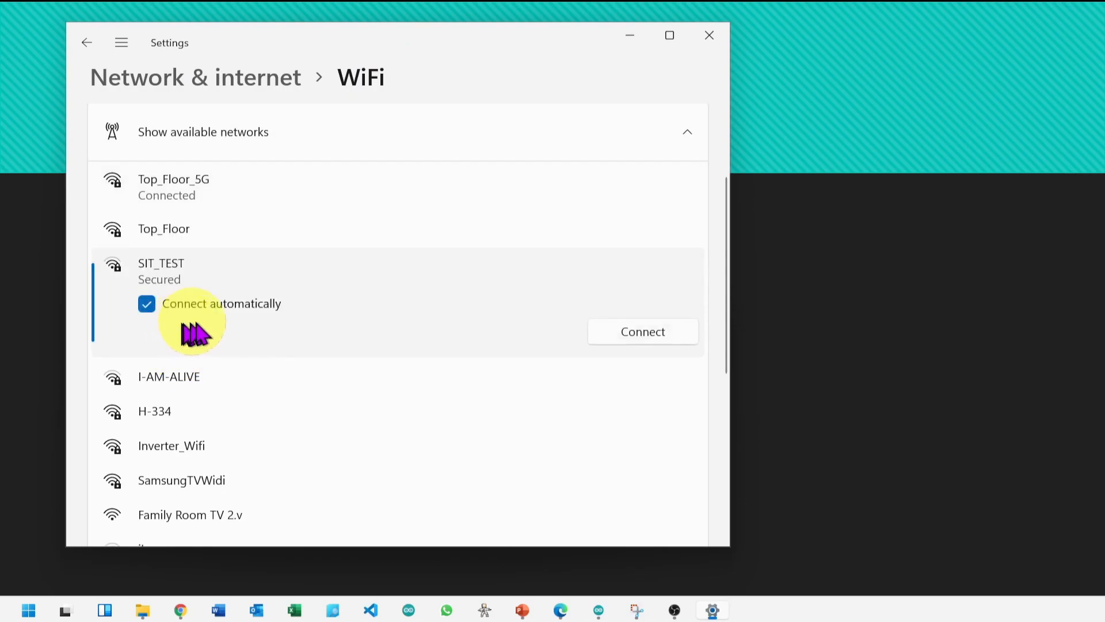
Connect to the SIT_TEST network with its security key
click(641, 331)
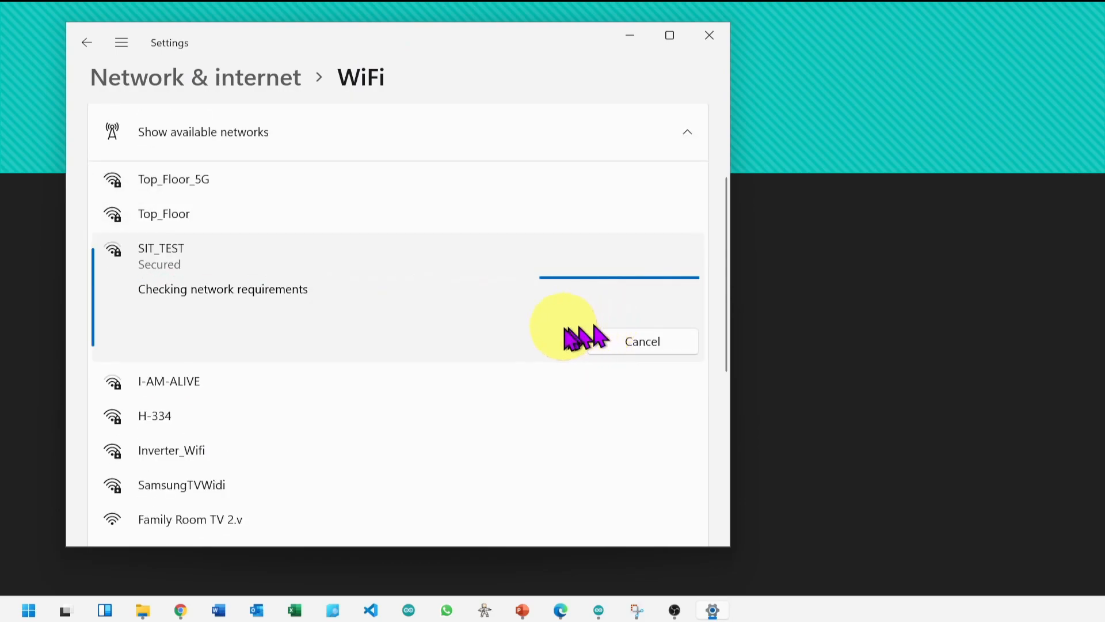
mouse_move(512, 337)
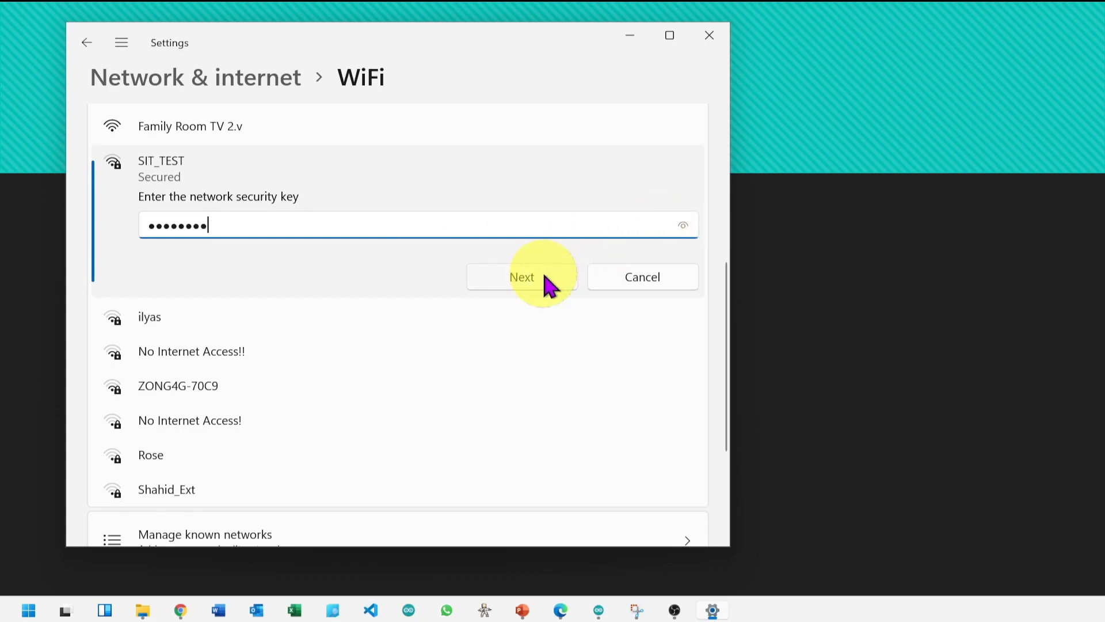
click(522, 277)
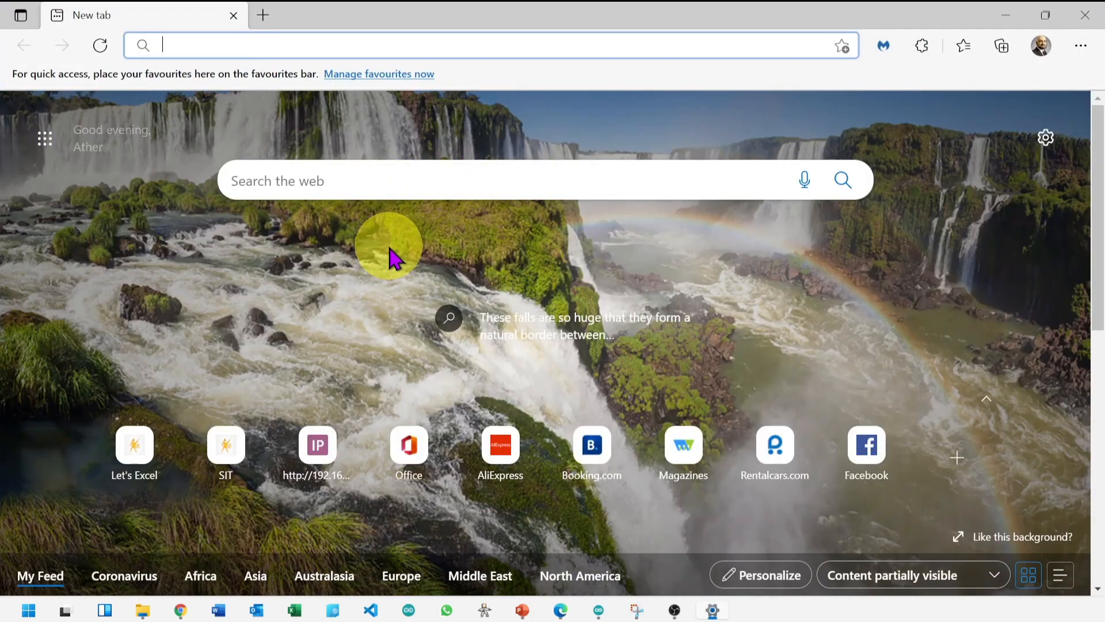
Navigate Edge to the sit/ address of the ESP32 web page
text(sit/)
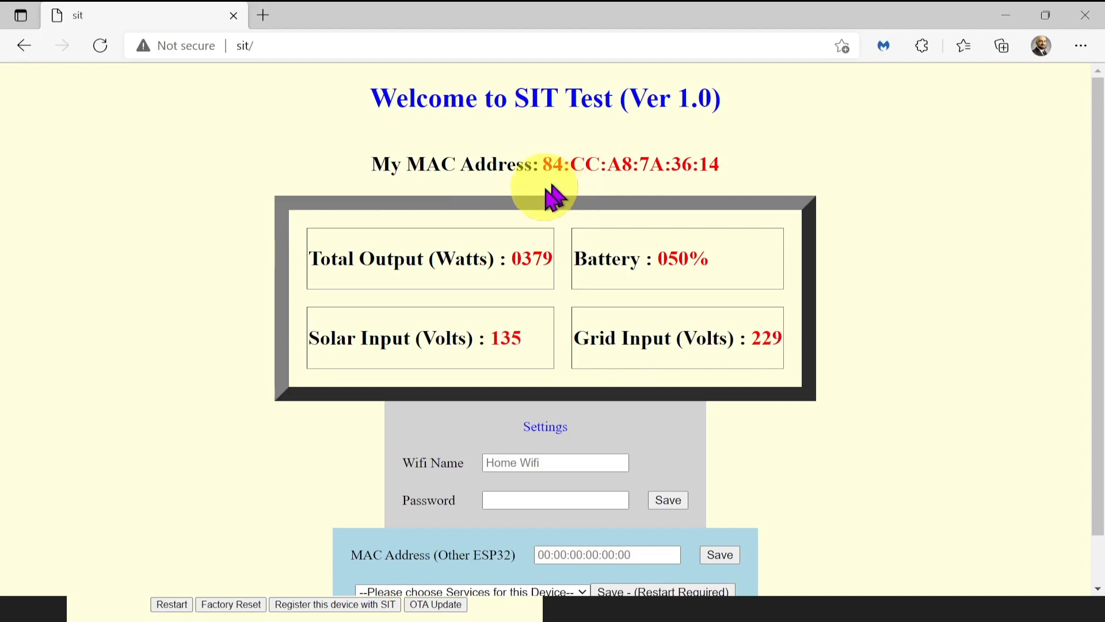
mouse_move(441, 307)
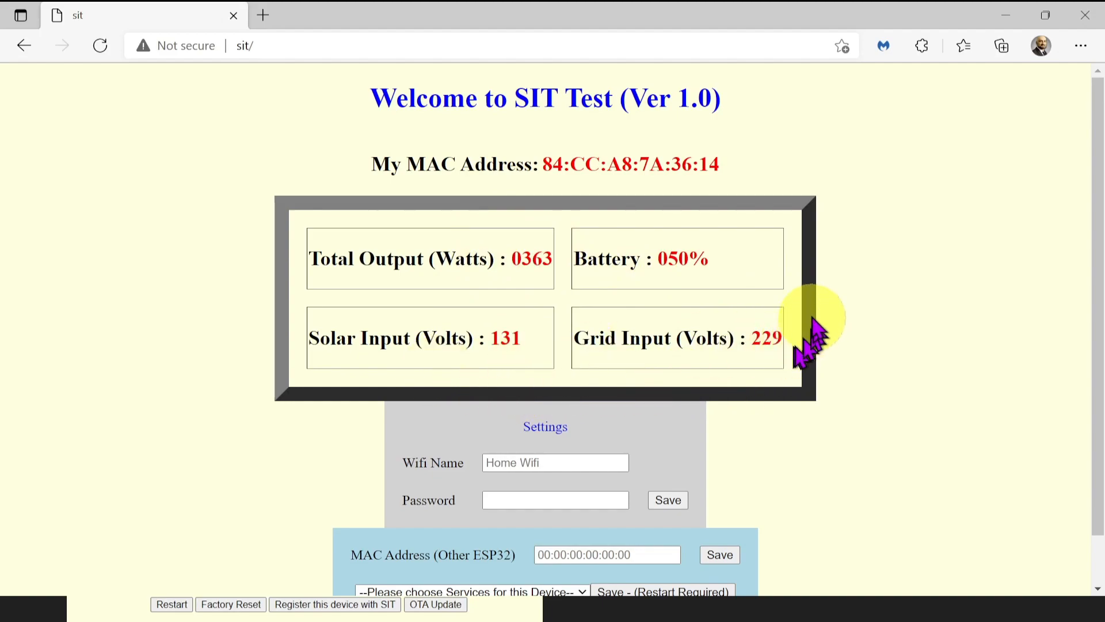
mouse_move(493, 289)
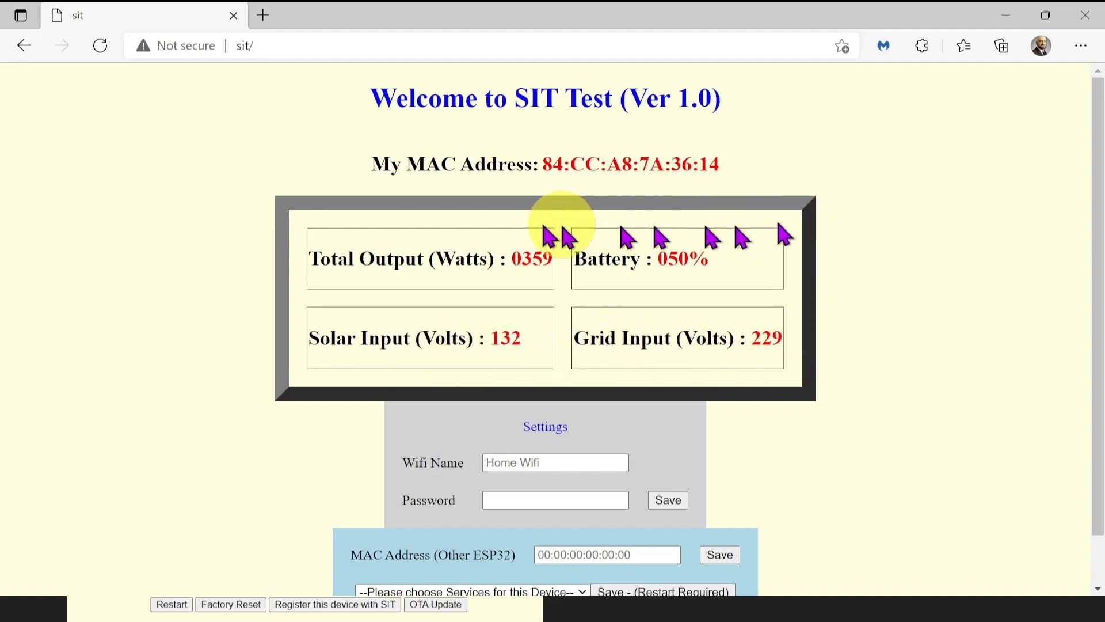
mouse_move(856, 250)
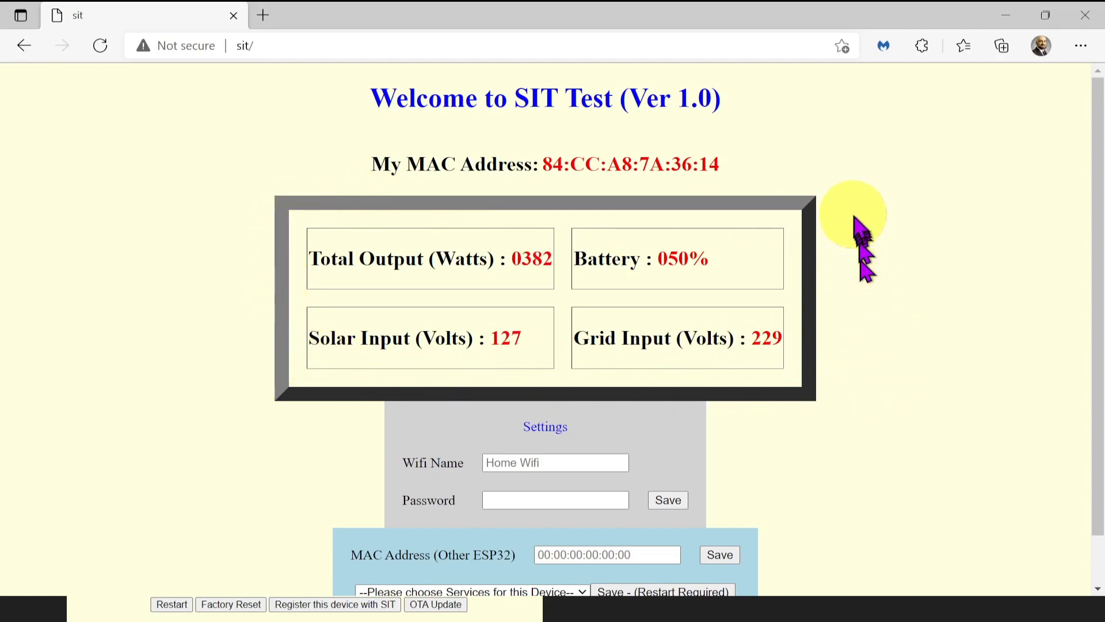
mouse_move(839, 229)
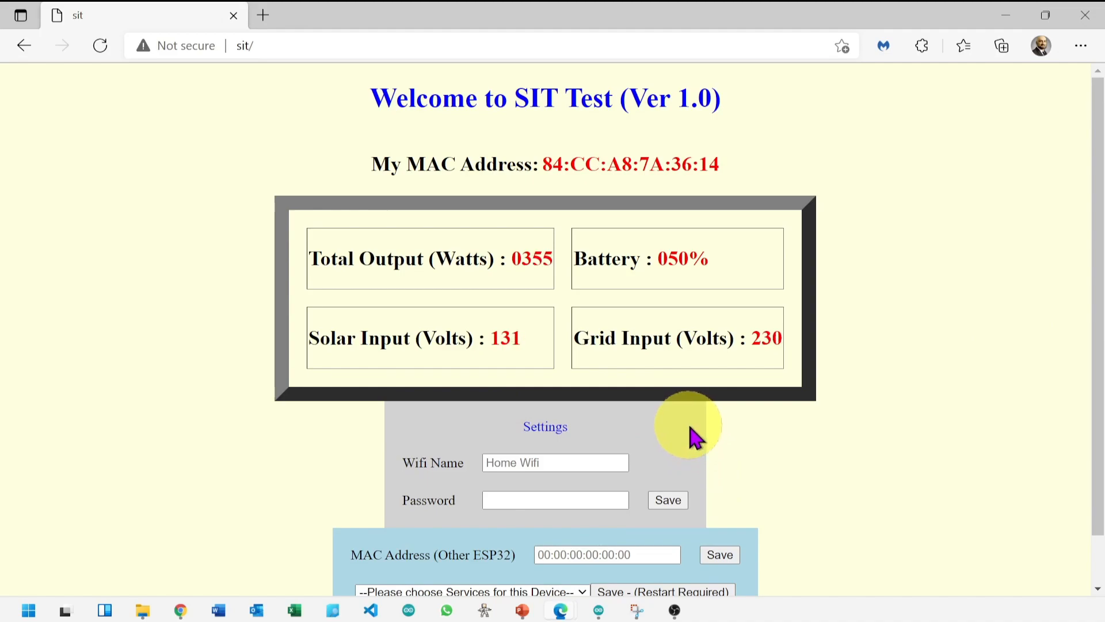
Review the device's services dropdown and invoke the OTA Update
scroll(down, 3)
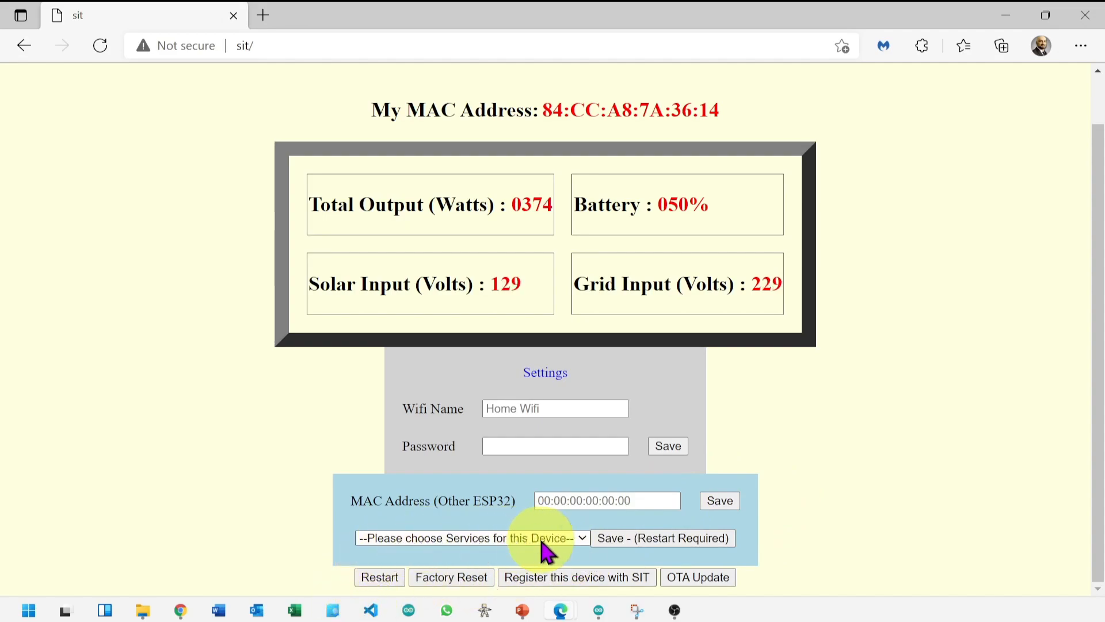
click(468, 538)
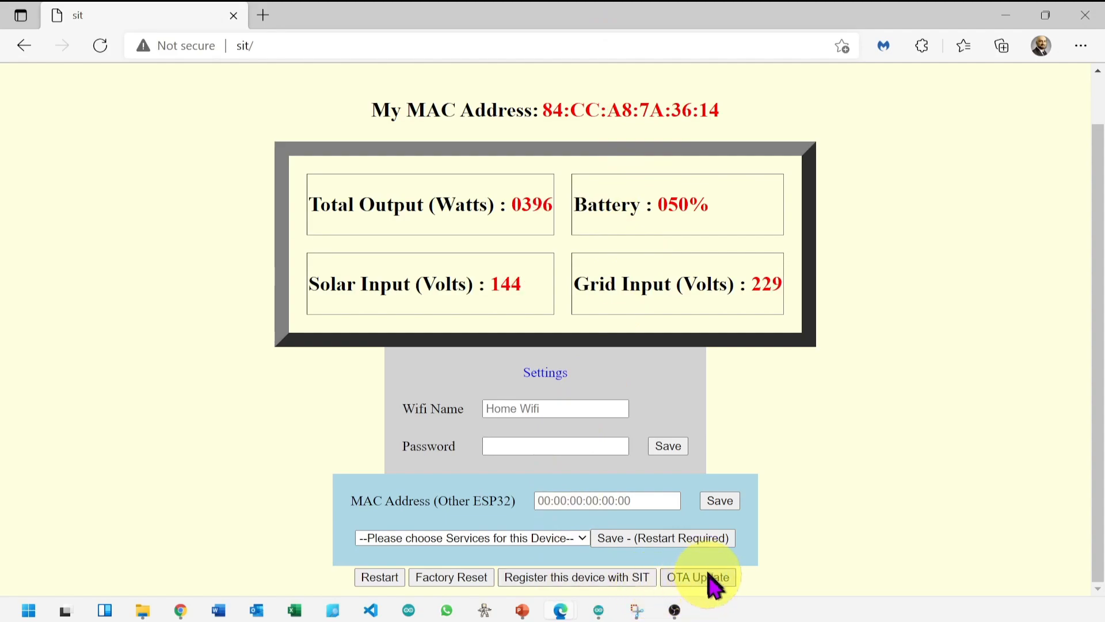
click(697, 577)
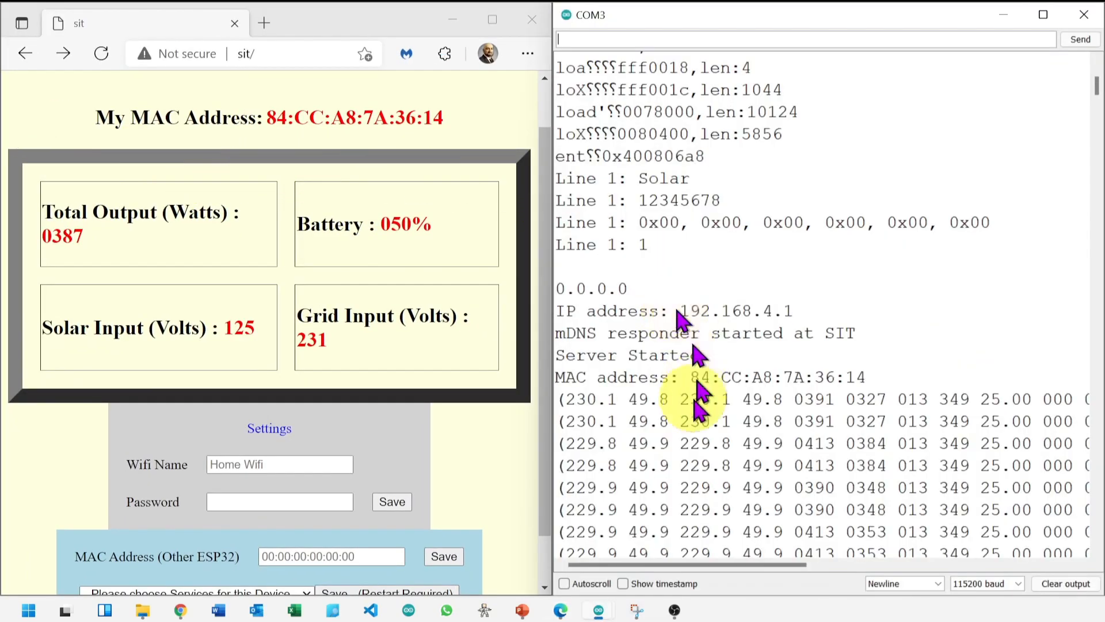
Restart the ESP32 from the Restart button at the bottom of the page
click(564, 583)
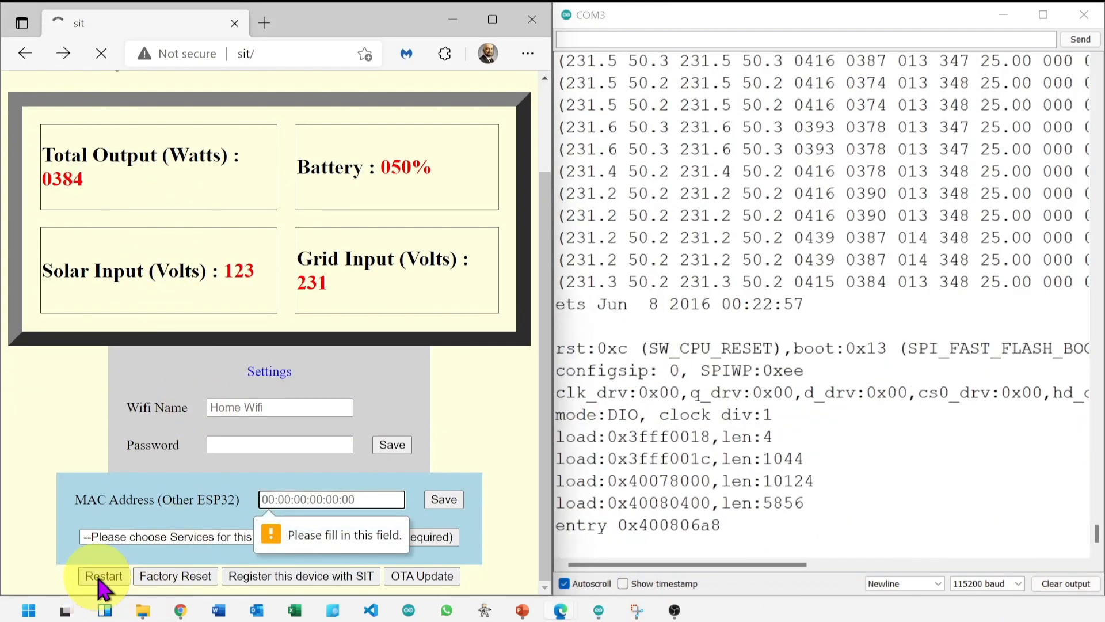
click(103, 575)
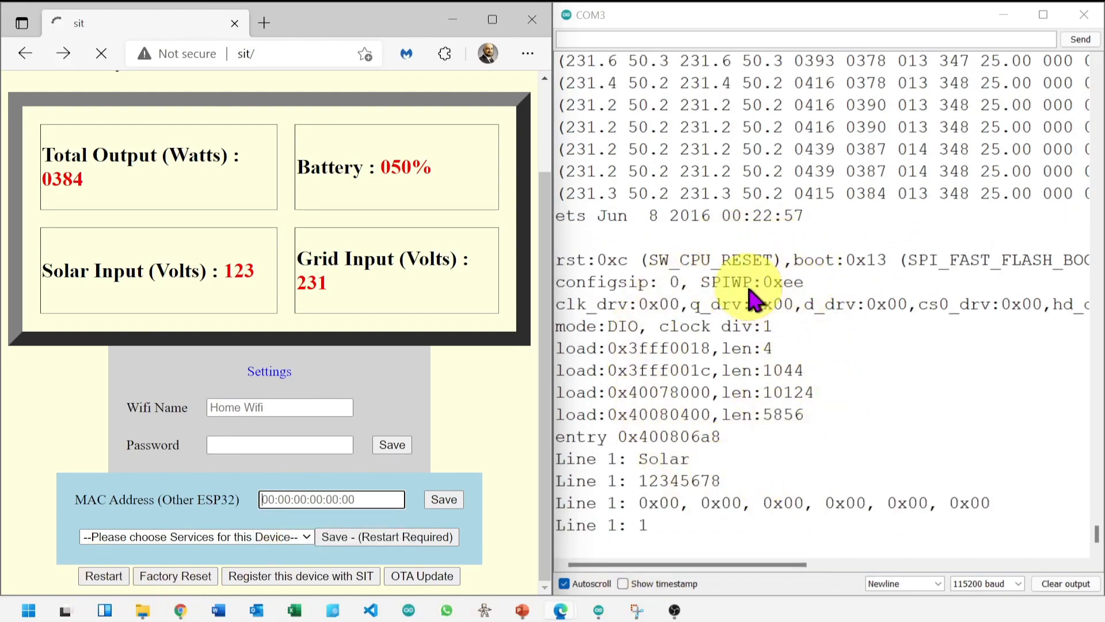
mouse_move(331, 606)
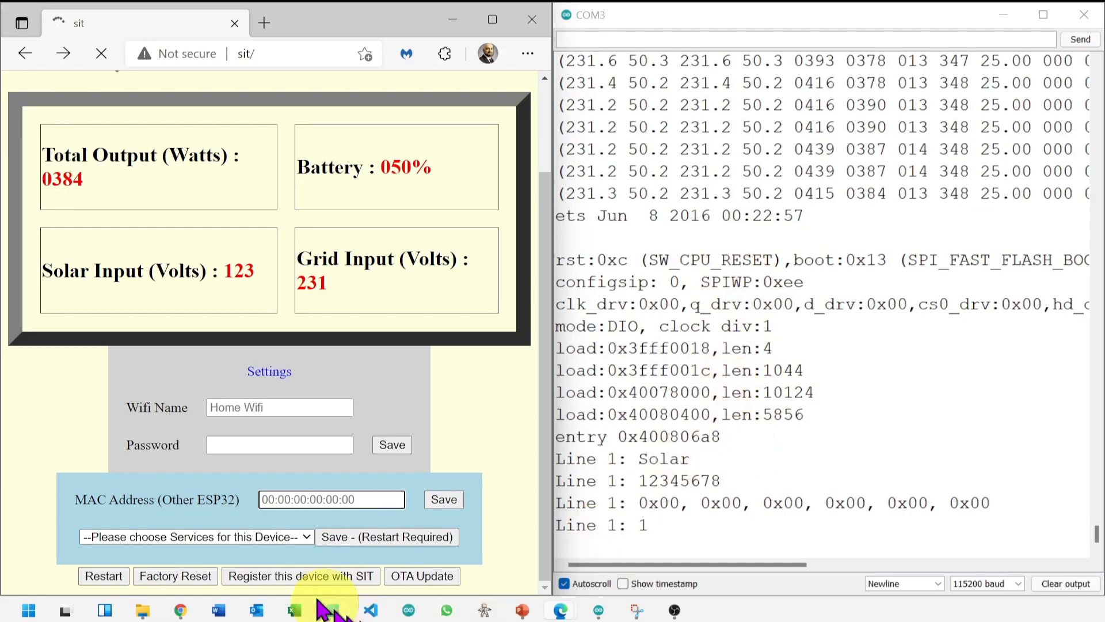
mouse_move(175, 576)
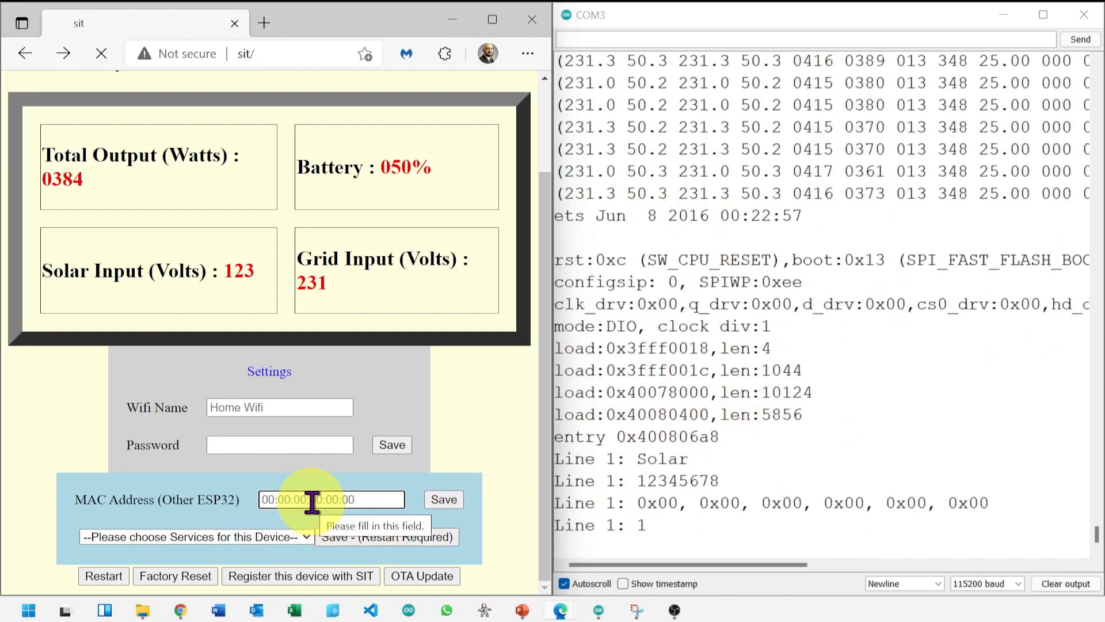
mouse_move(321, 472)
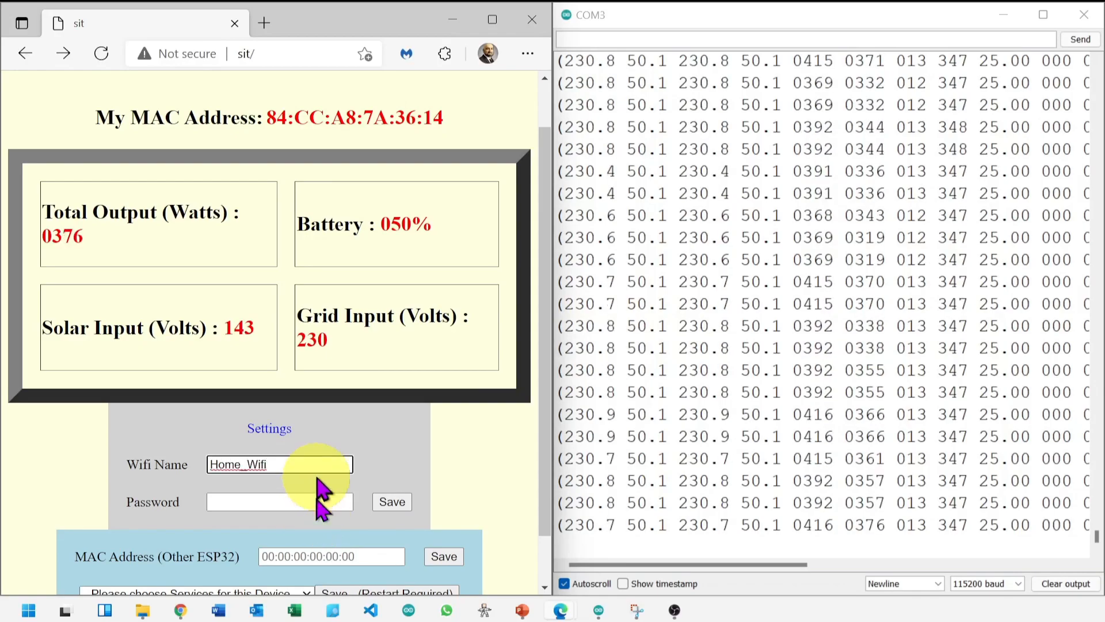
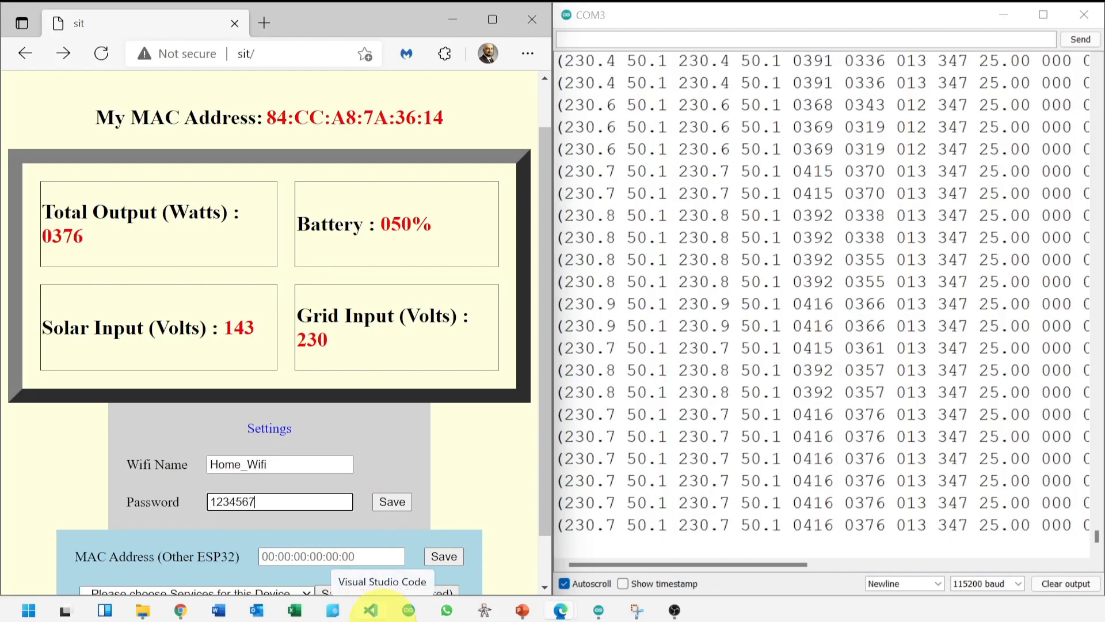
click(392, 501)
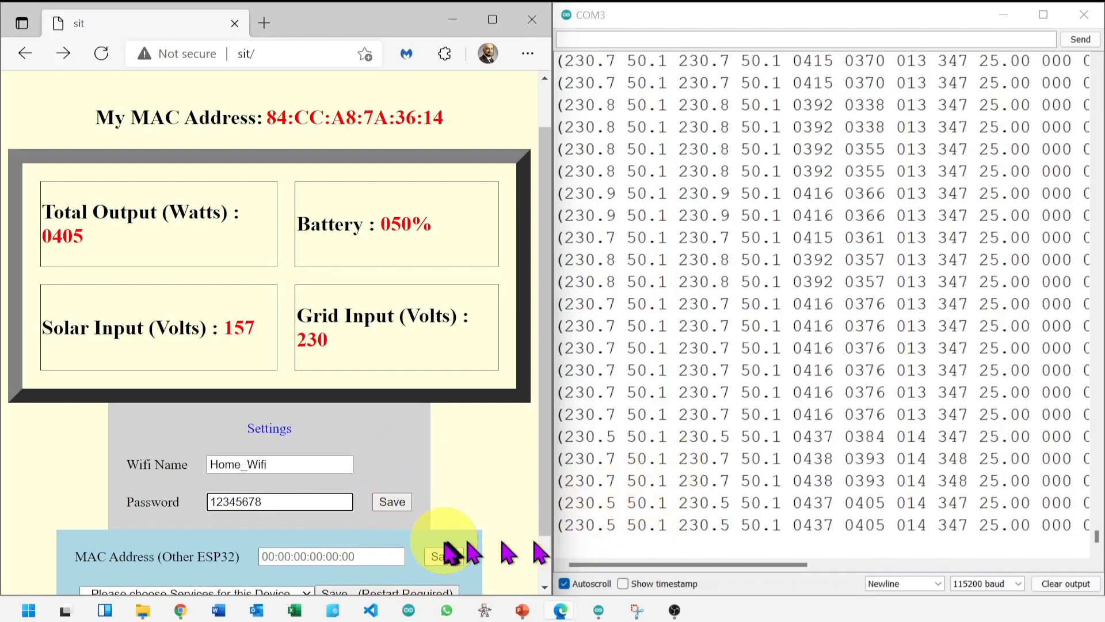
click(391, 500)
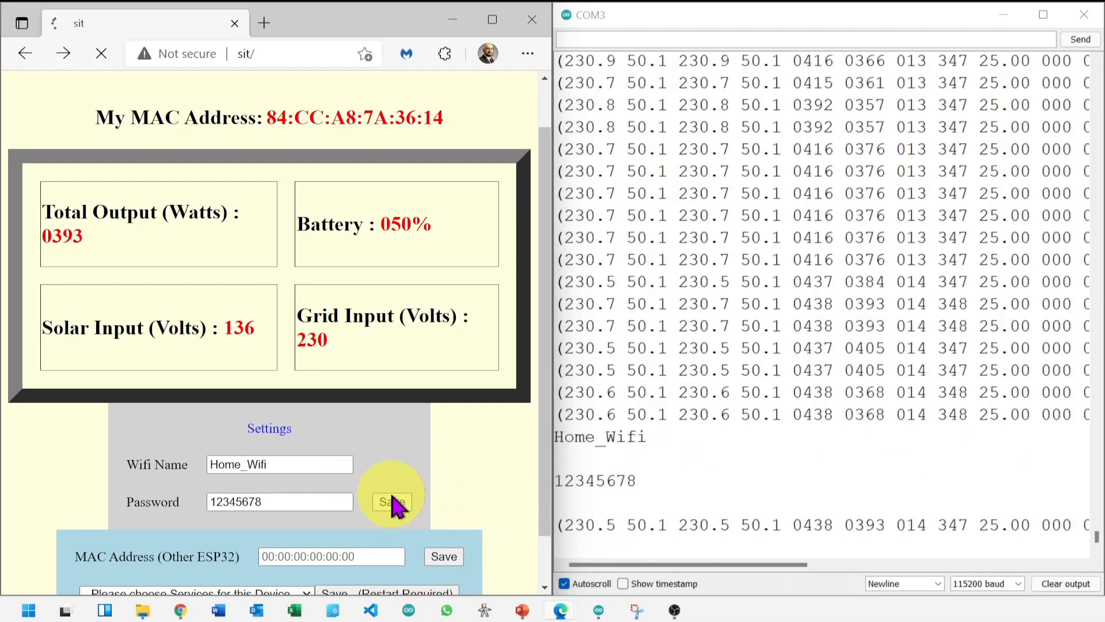
click(392, 502)
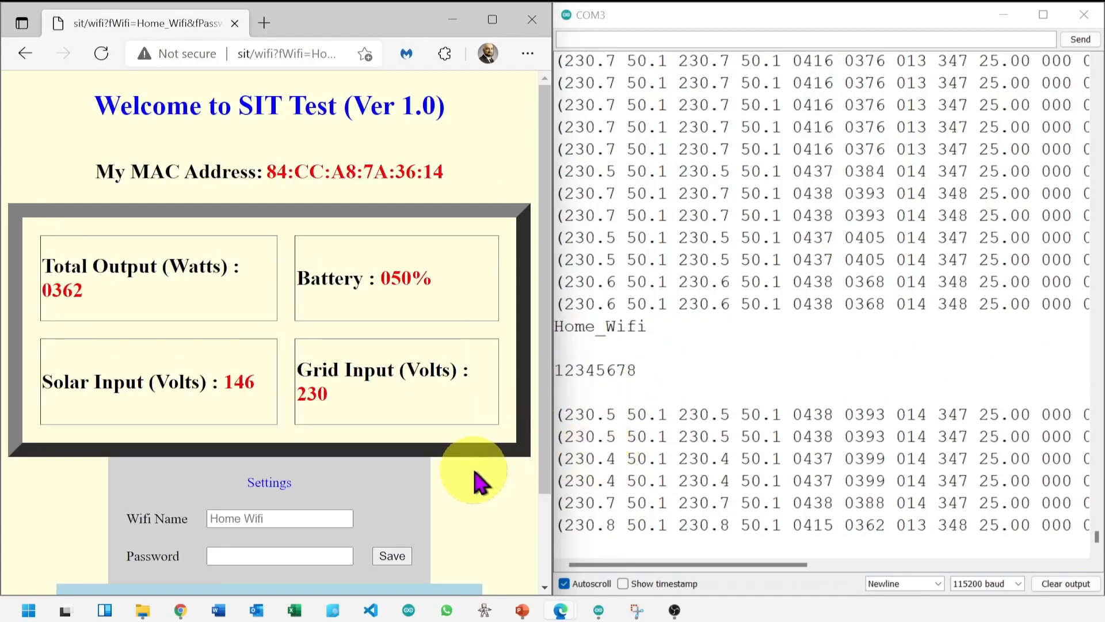
scroll(down, 3)
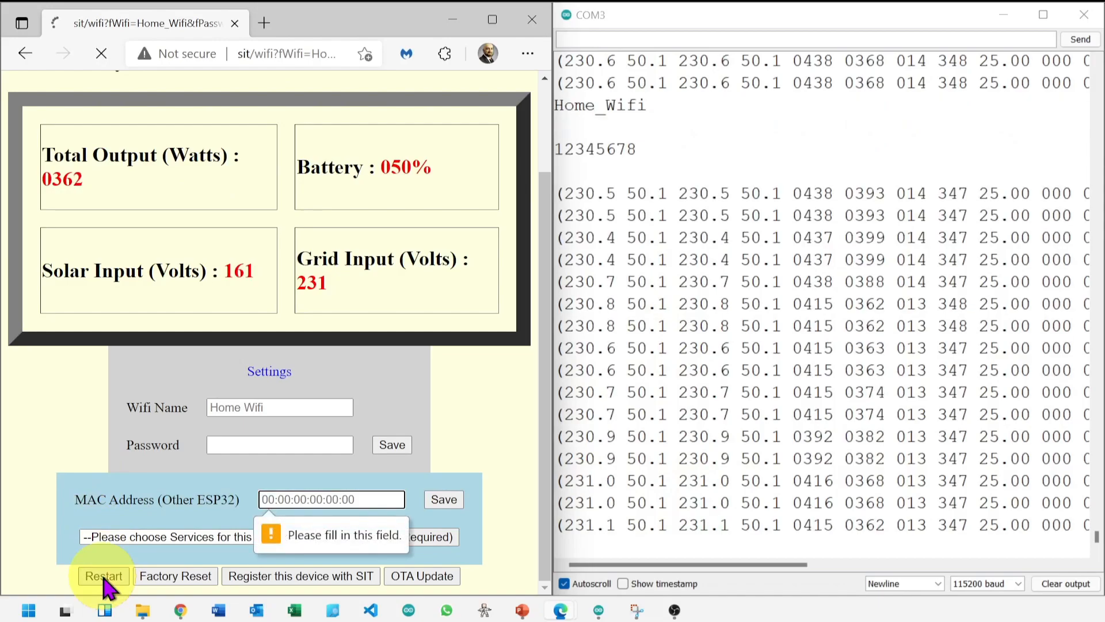
Restart the ESP32 with the new settings and find sit unreachable on reload
click(103, 576)
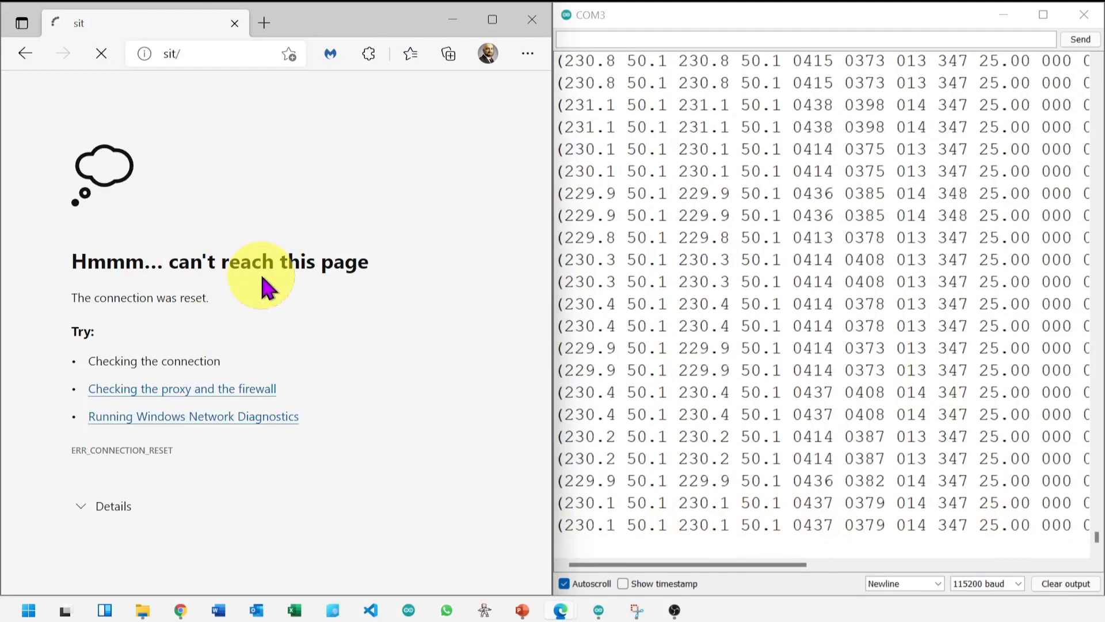
click(101, 54)
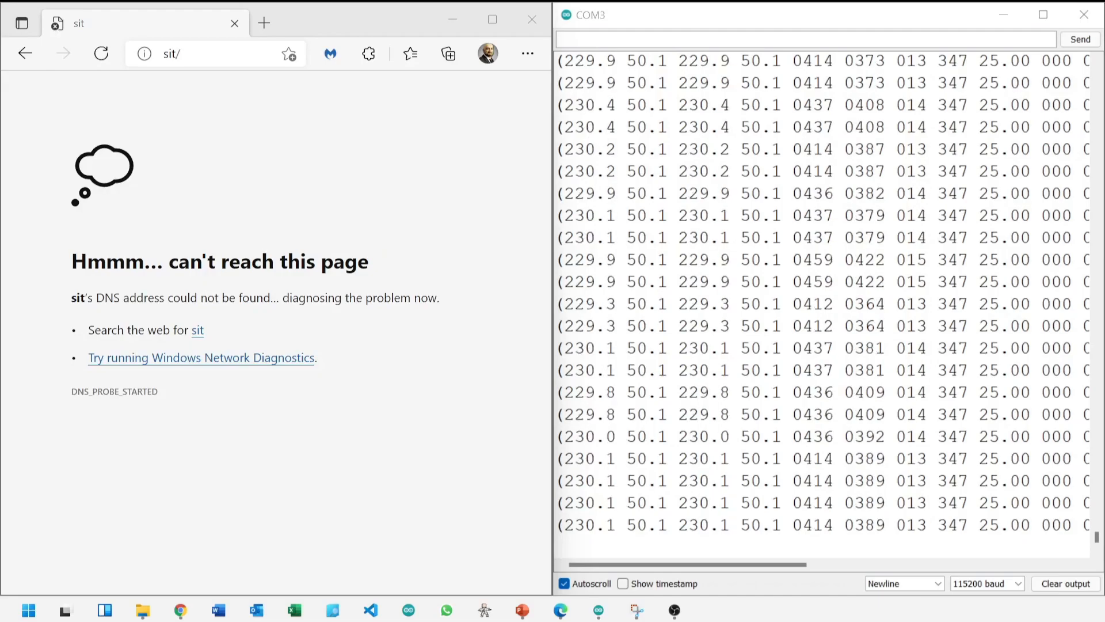
click(712, 610)
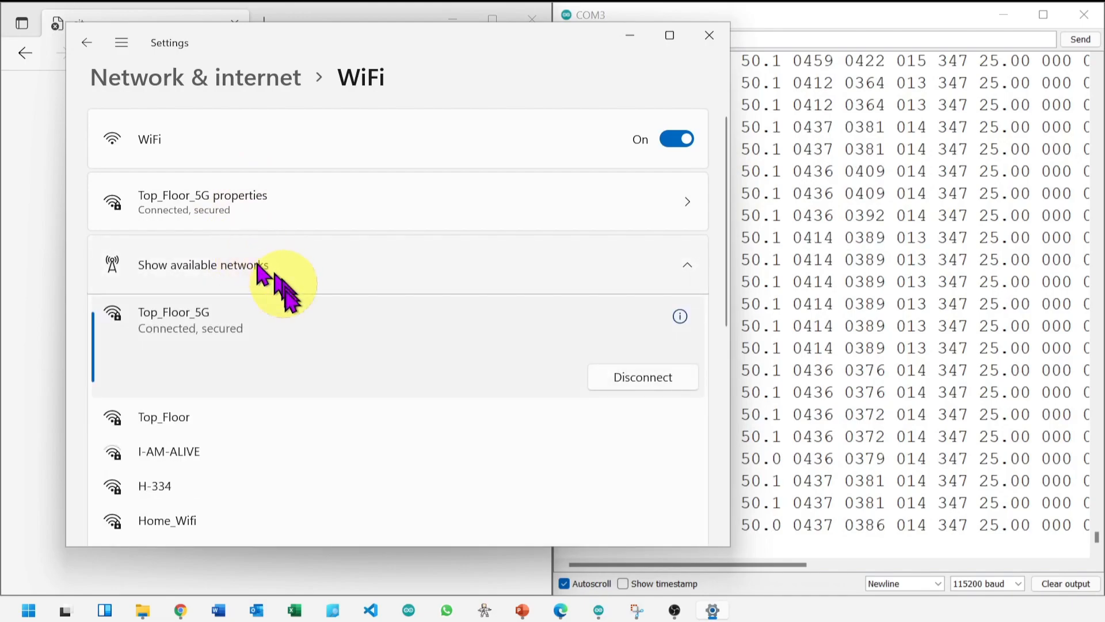
Connect the PC to Home_Wifi with its security key and close Settings
scroll(down, 3)
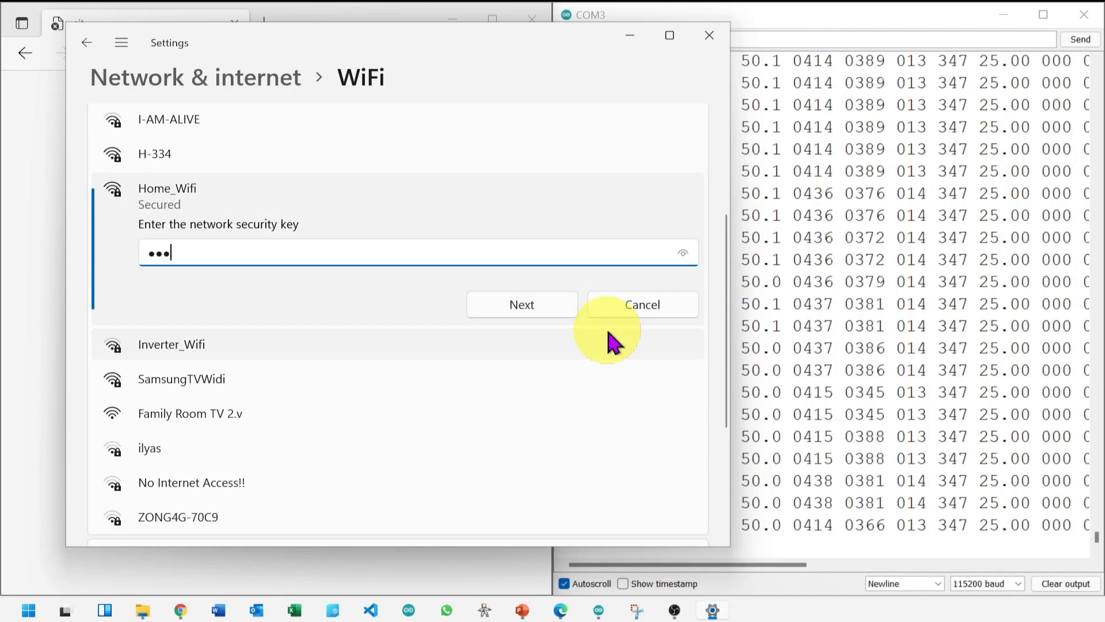
text(•••••)
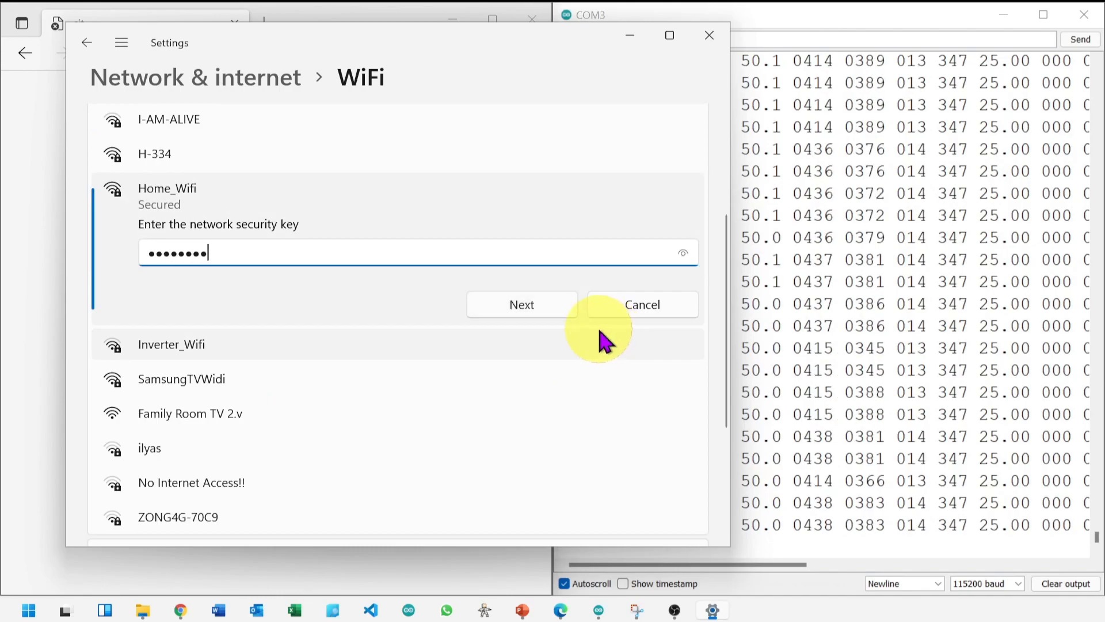
click(521, 304)
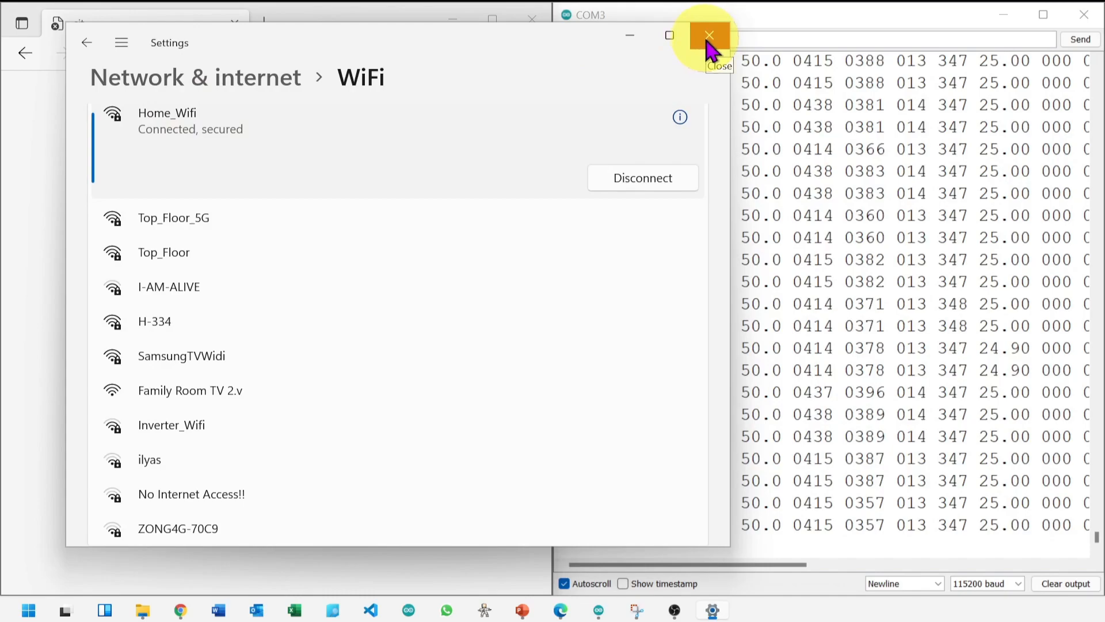
click(710, 35)
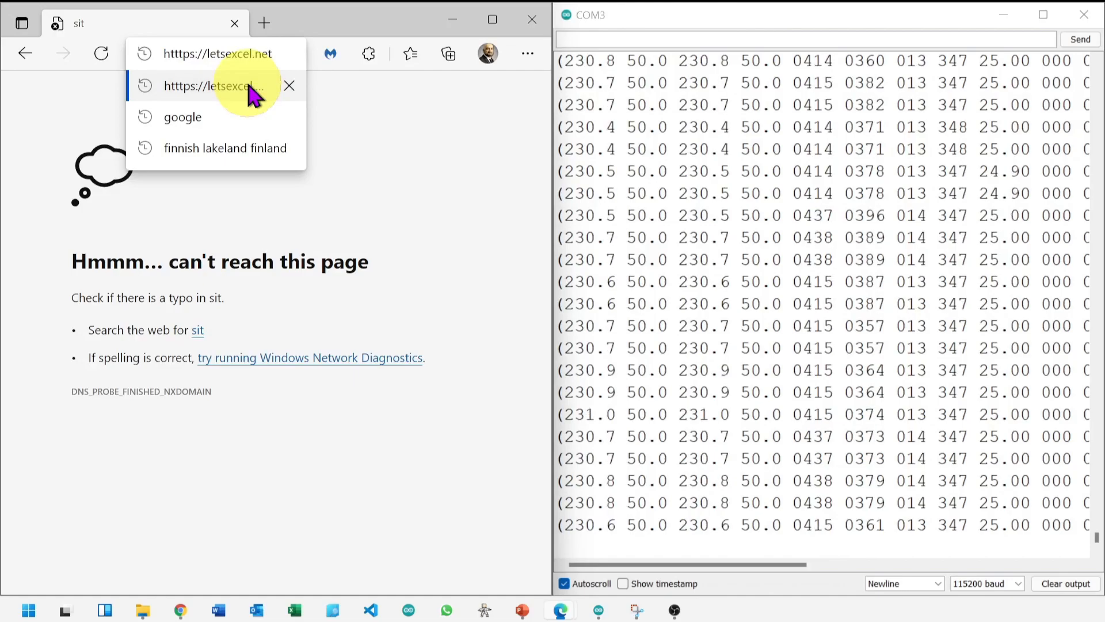
Load sit again over Home_Wifi and view the live inverter readings
click(213, 86)
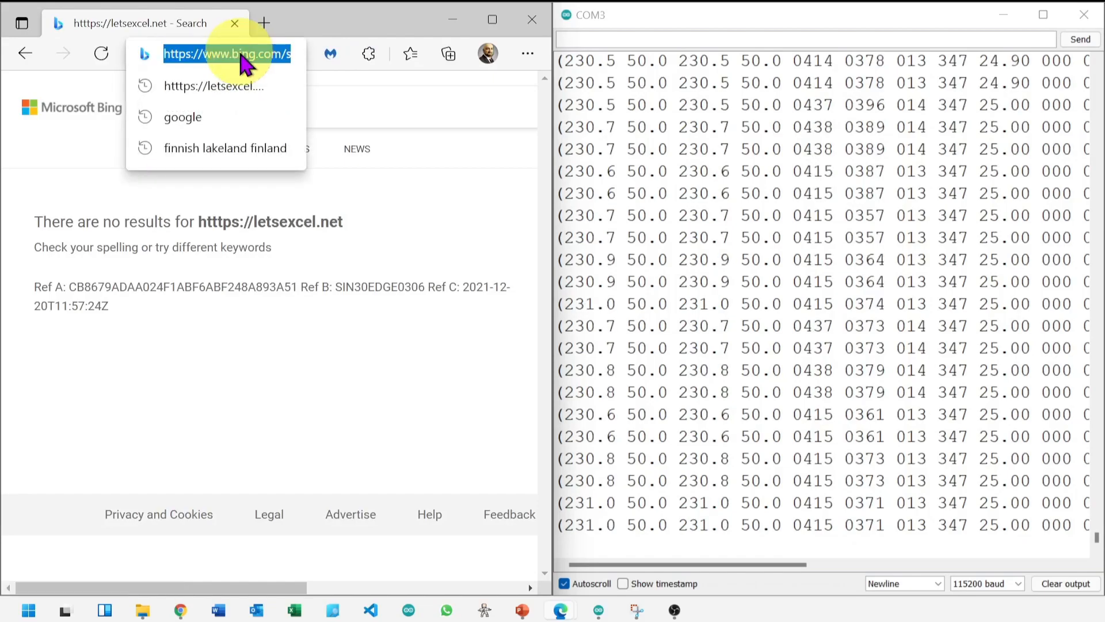
text(sit/)
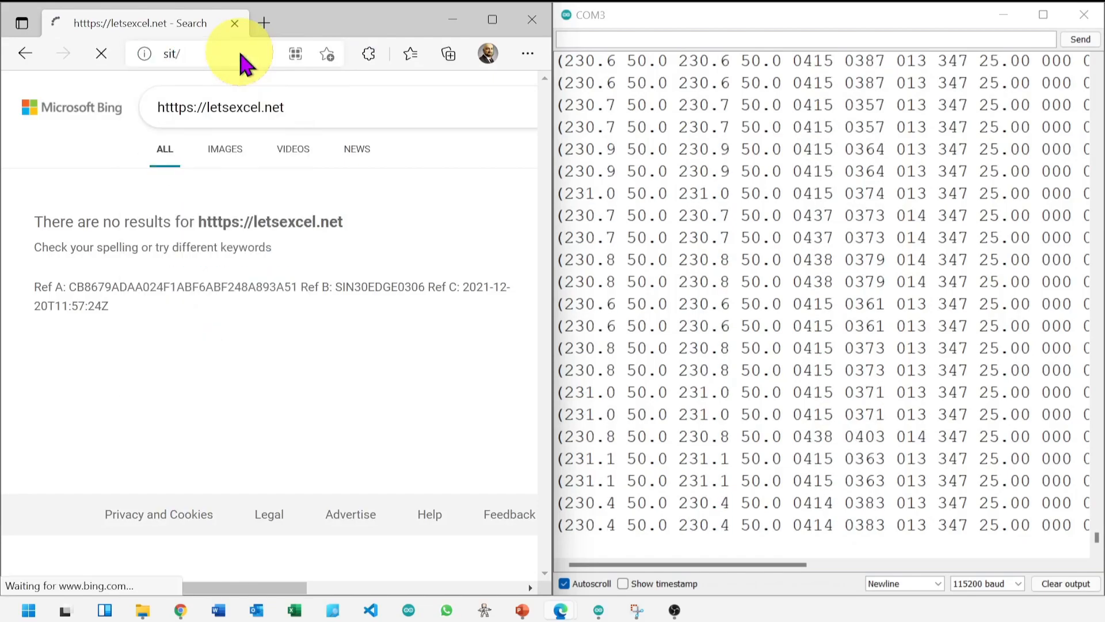
key(Enter)
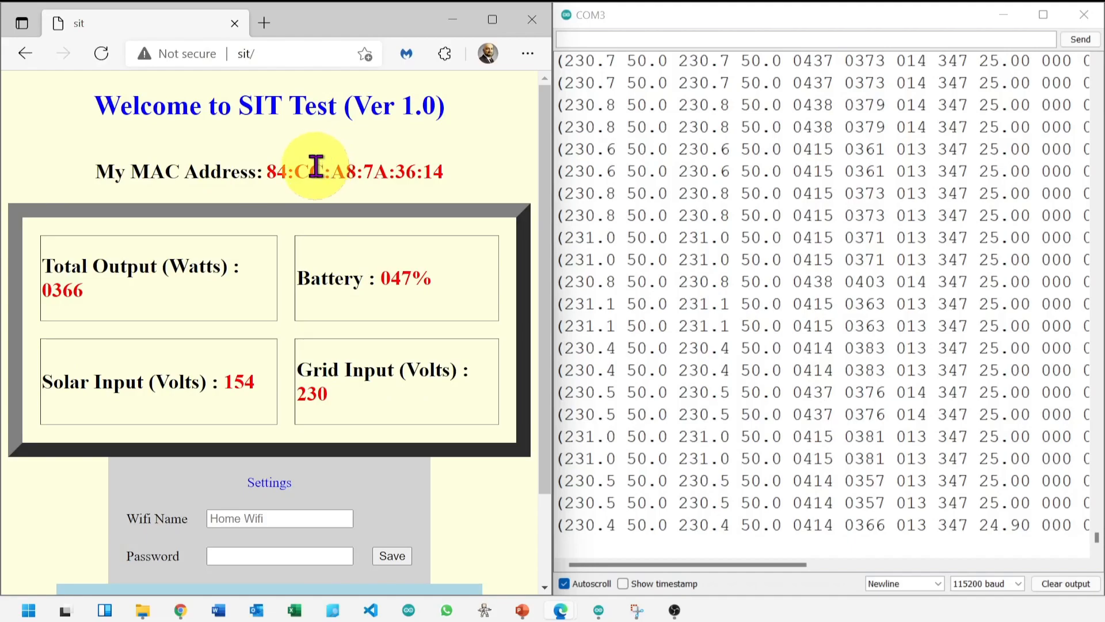
scroll(down, 3)
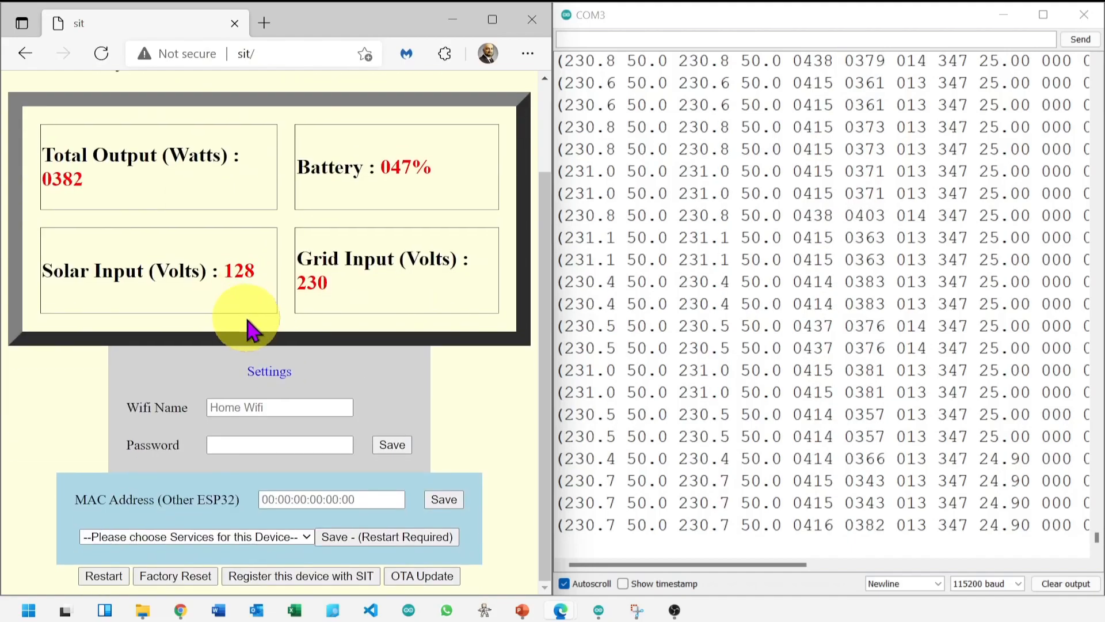